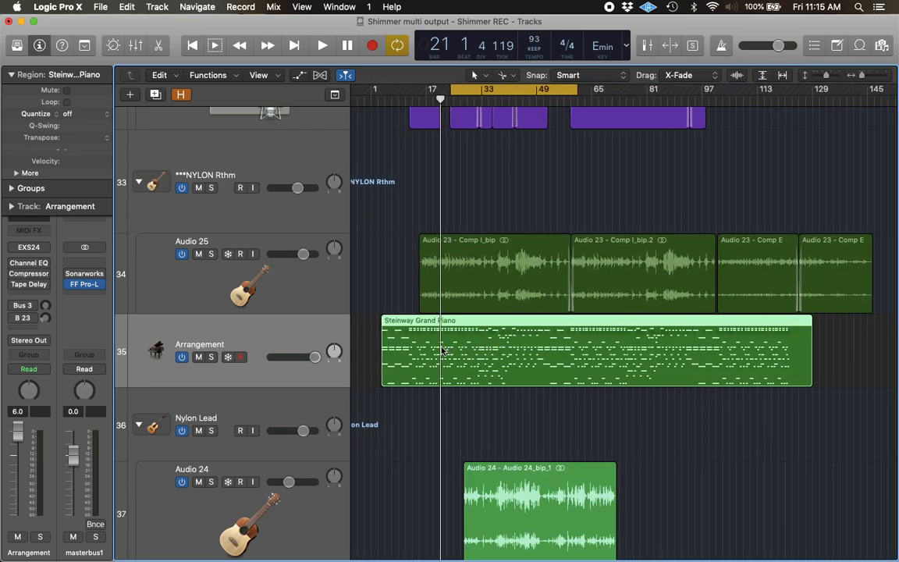
Step: Open the Steinway Grand Piano region in the Piano Roll editor
double_click(593, 351)
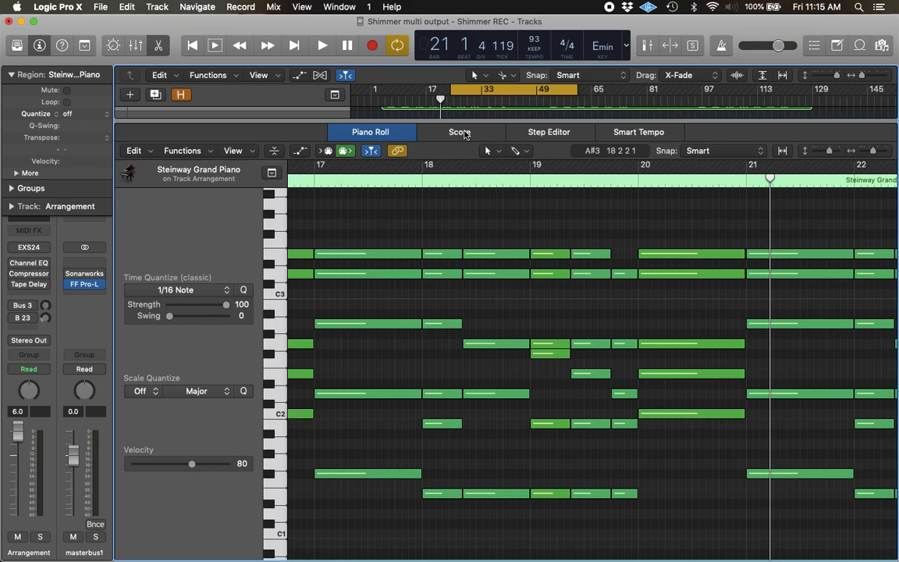
Step: Switch the editor to Score view and scroll through the 'Shimmer' notation
click(459, 132)
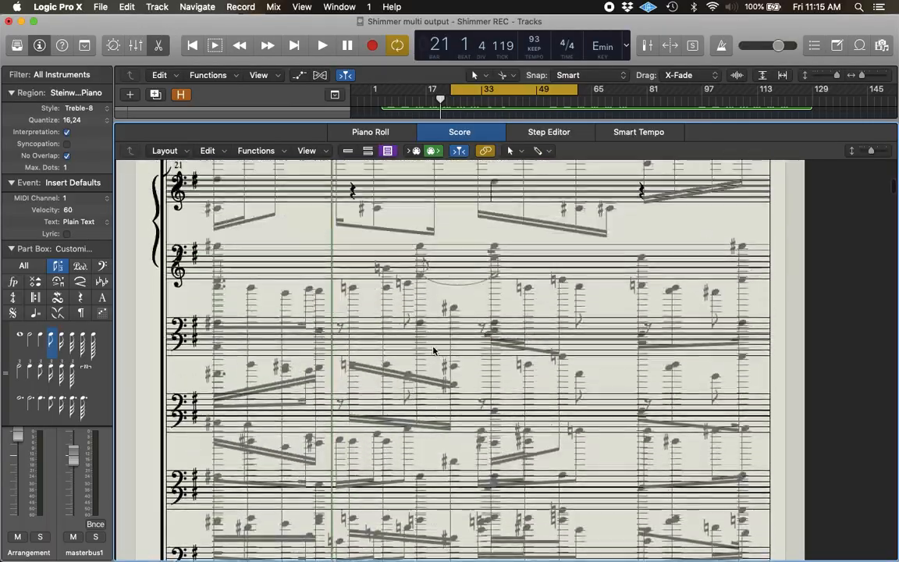
scroll(down, 3)
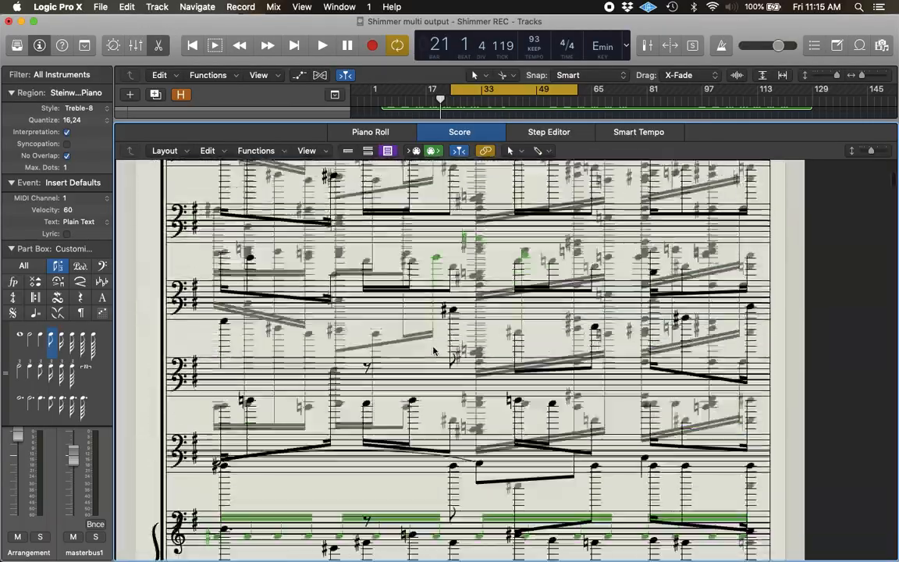
scroll(down, 3)
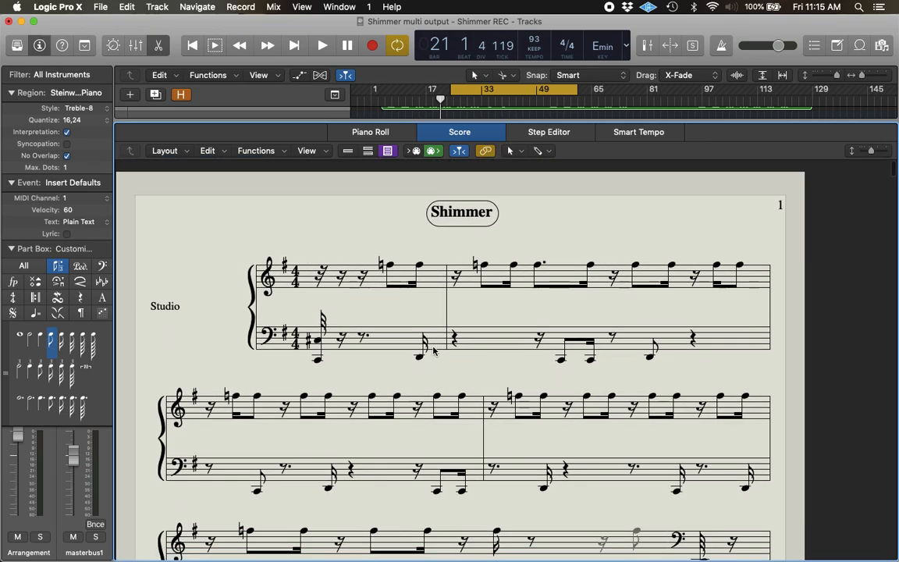
scroll(down, 3)
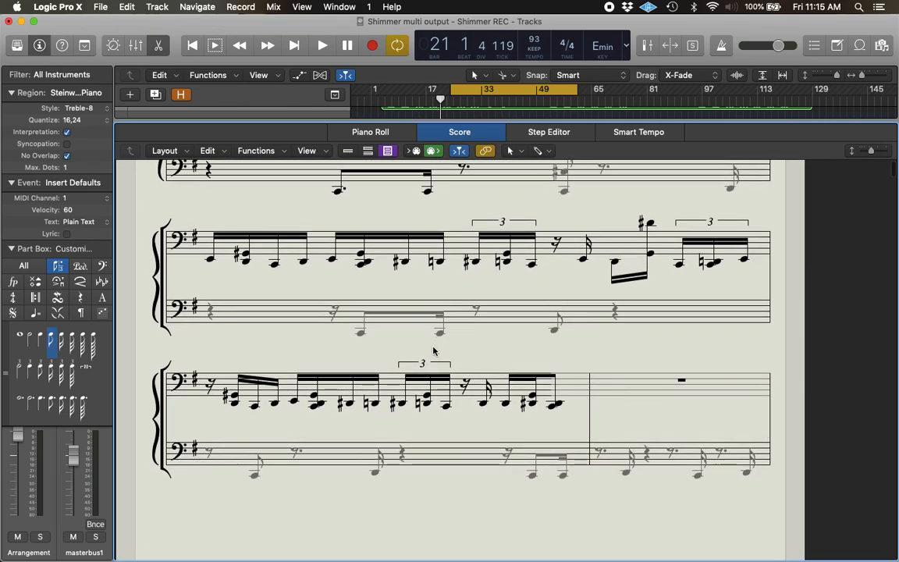
mouse_move(275, 156)
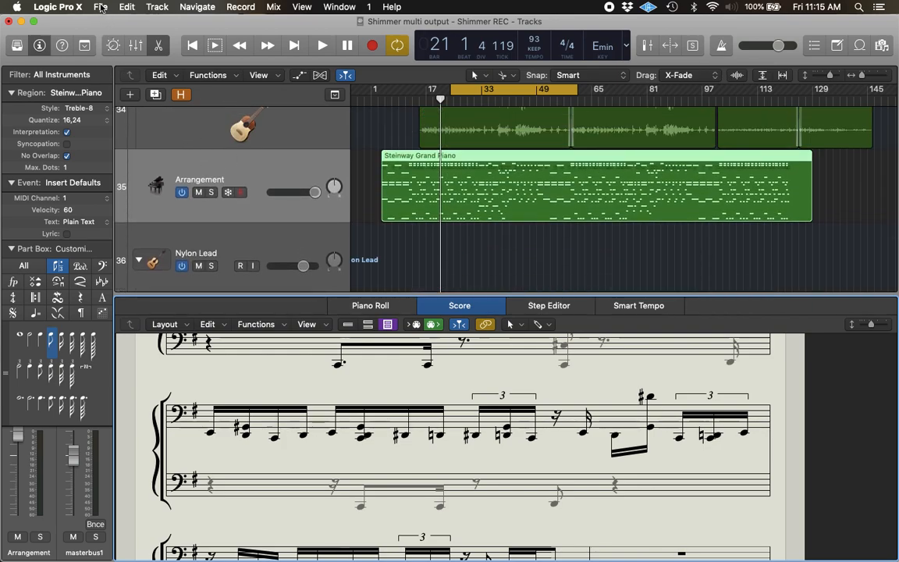
Step: Open Logic Pro X Preferences from the app menu, showing the General settings
click(58, 7)
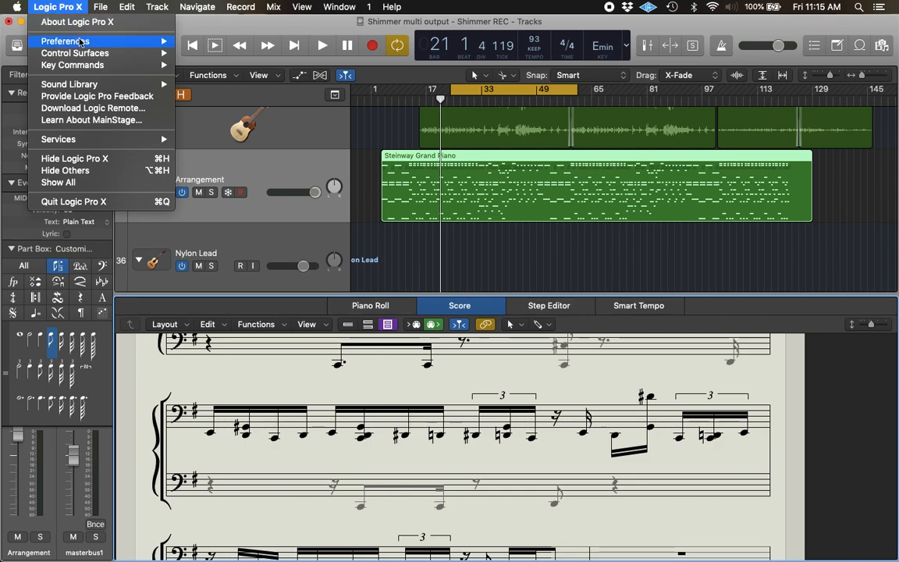
click(66, 41)
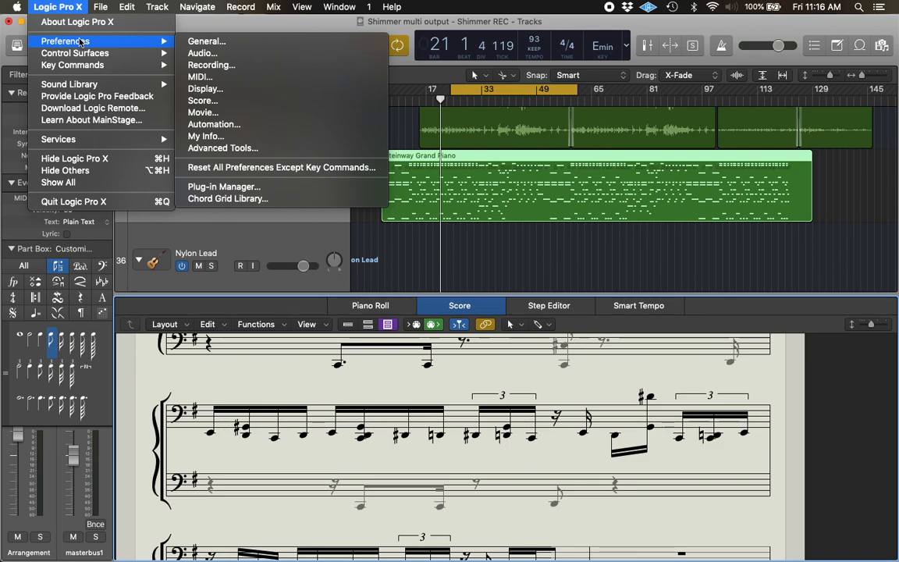
mouse_move(201, 54)
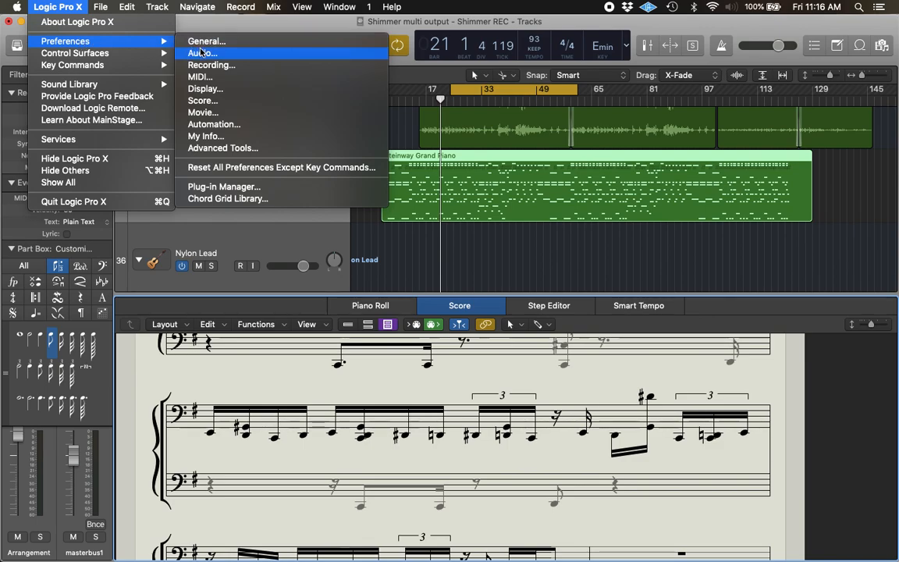
click(205, 42)
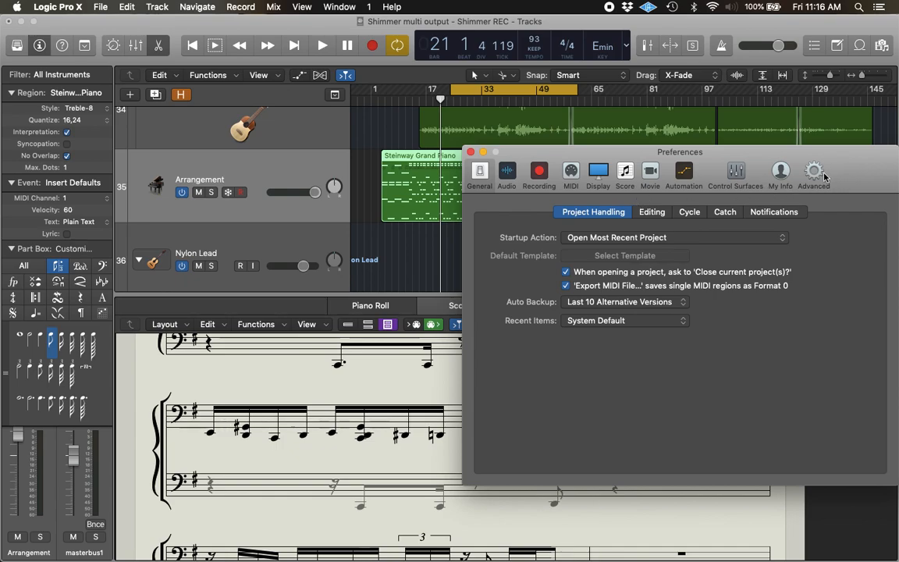
Step: Go to the Advanced preferences and turn off Show Advanced Tools
click(813, 172)
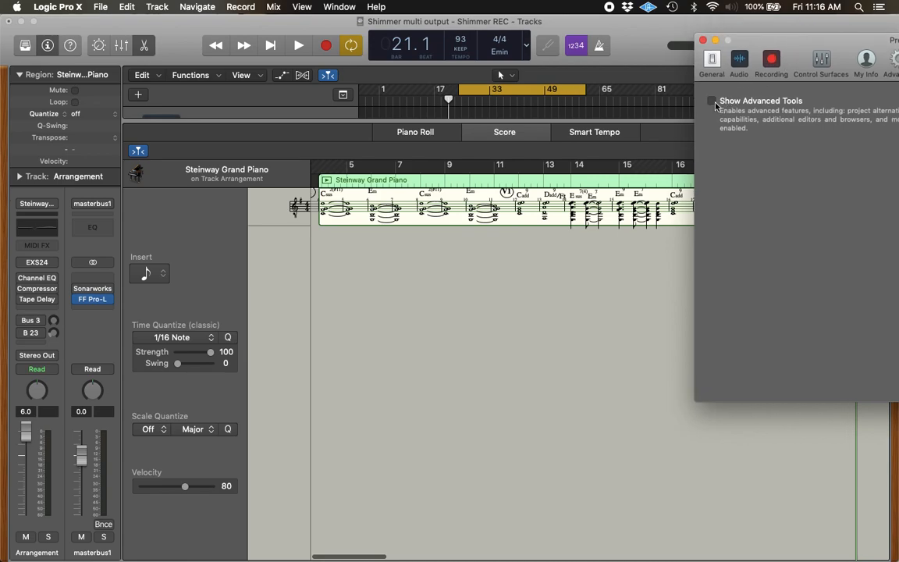
Step: Re-enable Show Advanced Tools with all additional options checked
click(711, 101)
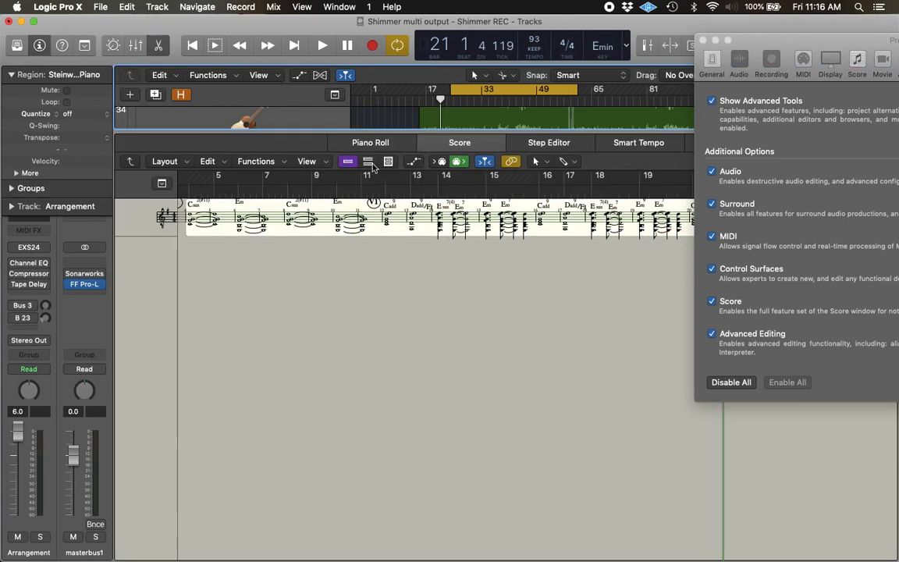
mouse_move(387, 162)
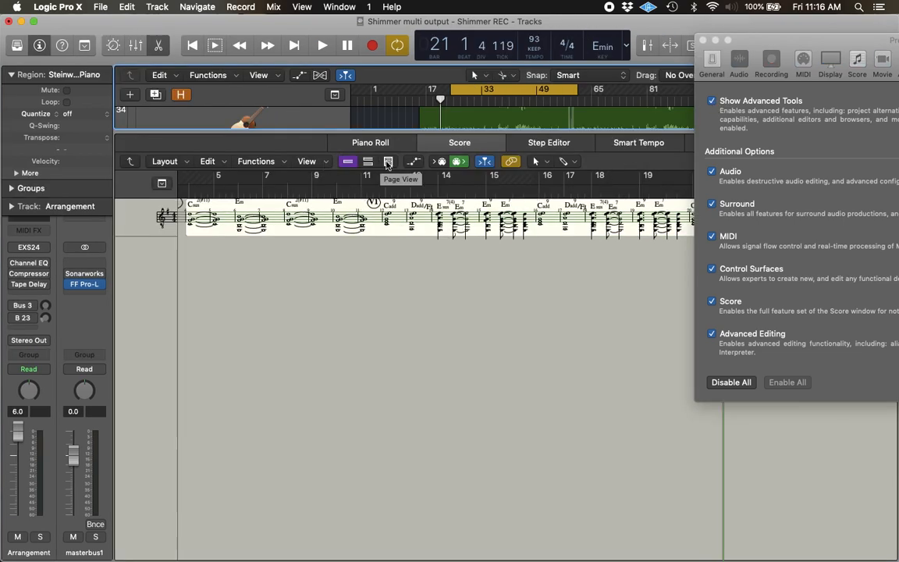